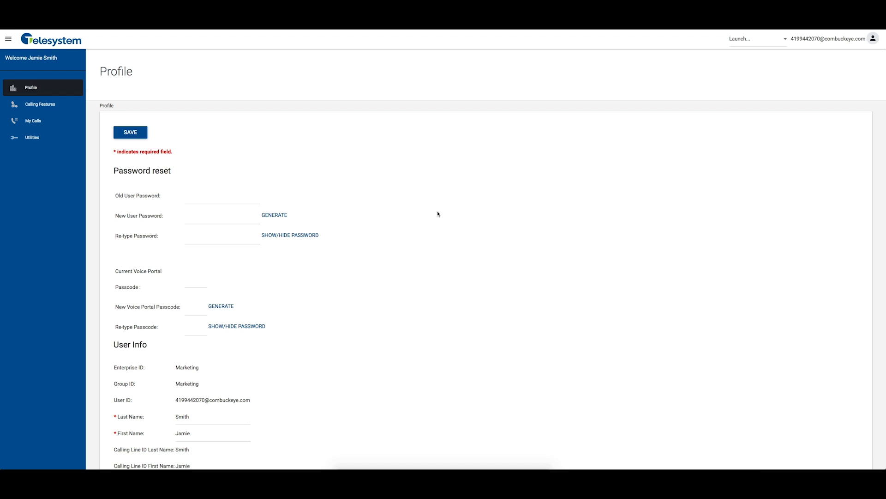
mouse_move(433, 212)
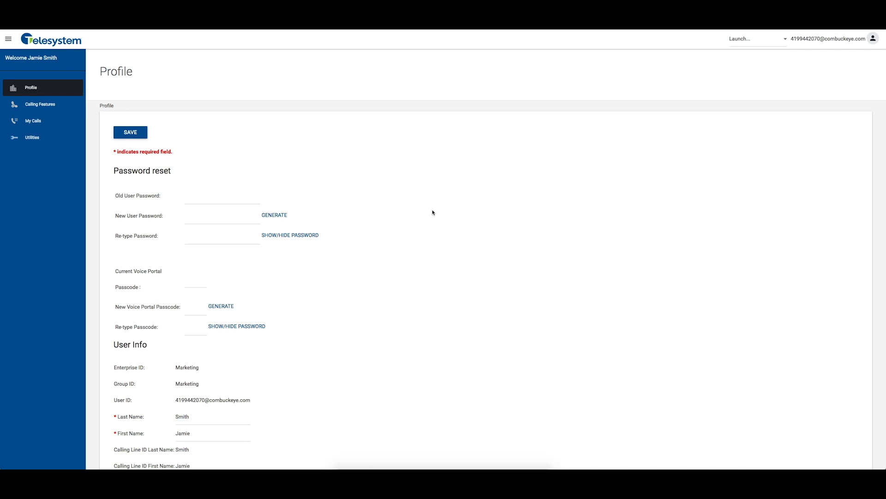
On the Calling Features page, filter to Call Control and set Call Waiting to On.
click(40, 105)
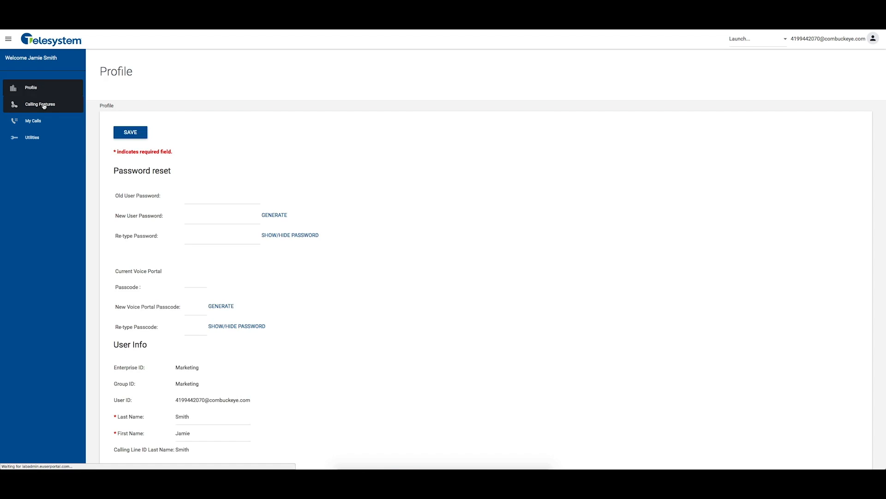
click(40, 104)
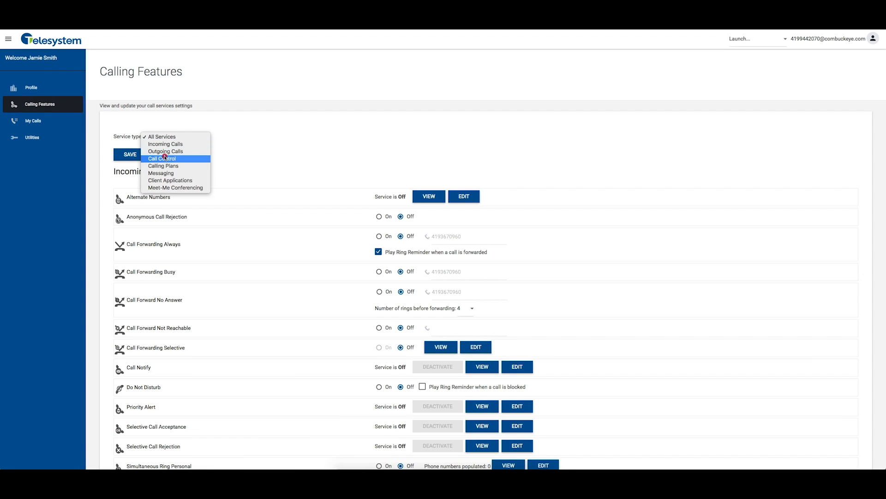
click(163, 158)
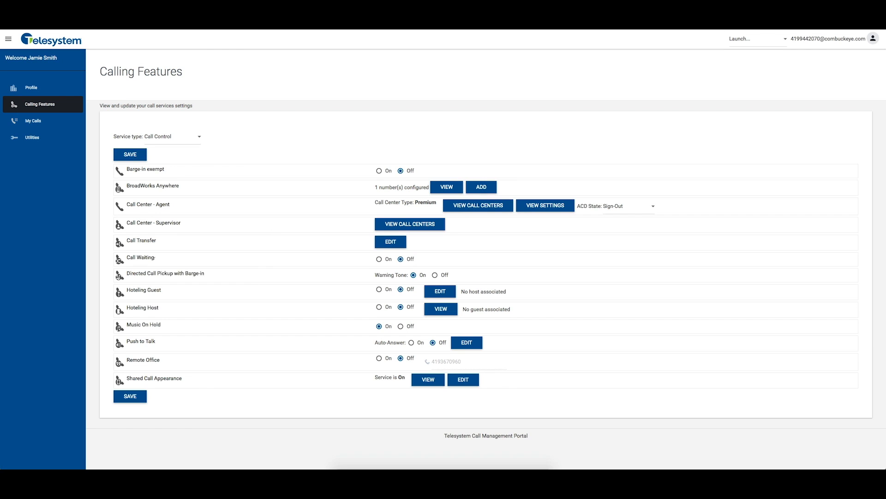
mouse_move(363, 266)
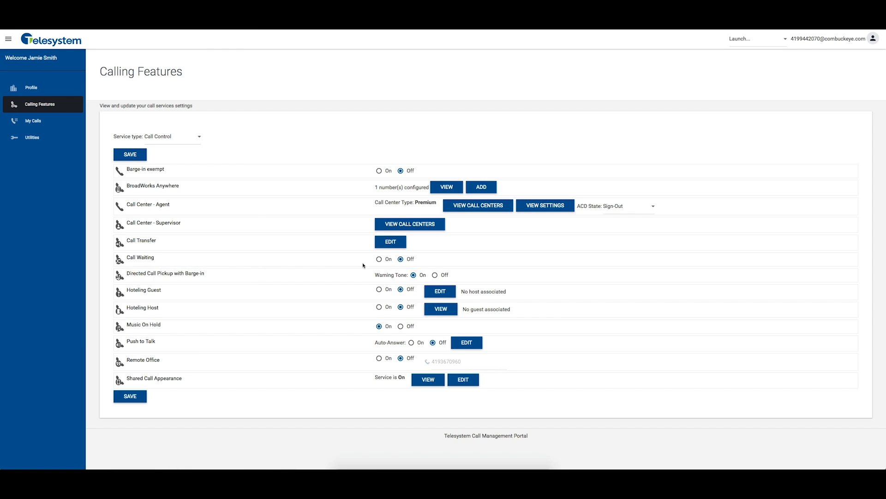
click(379, 258)
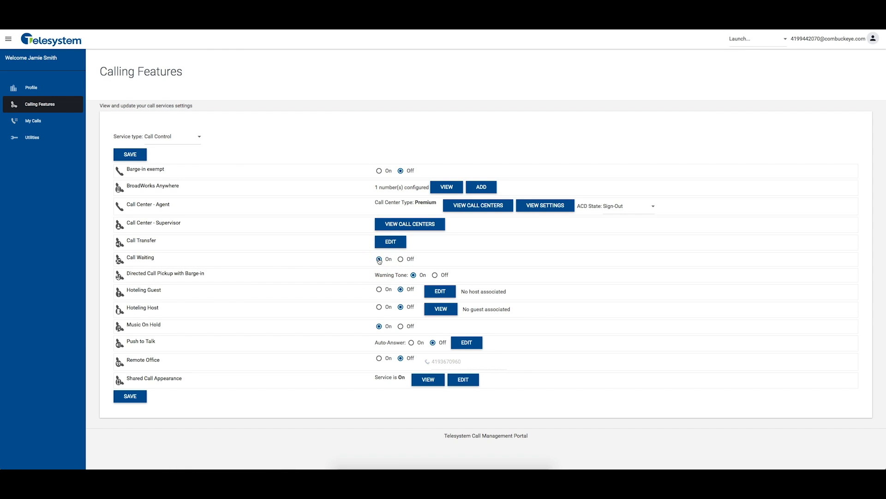